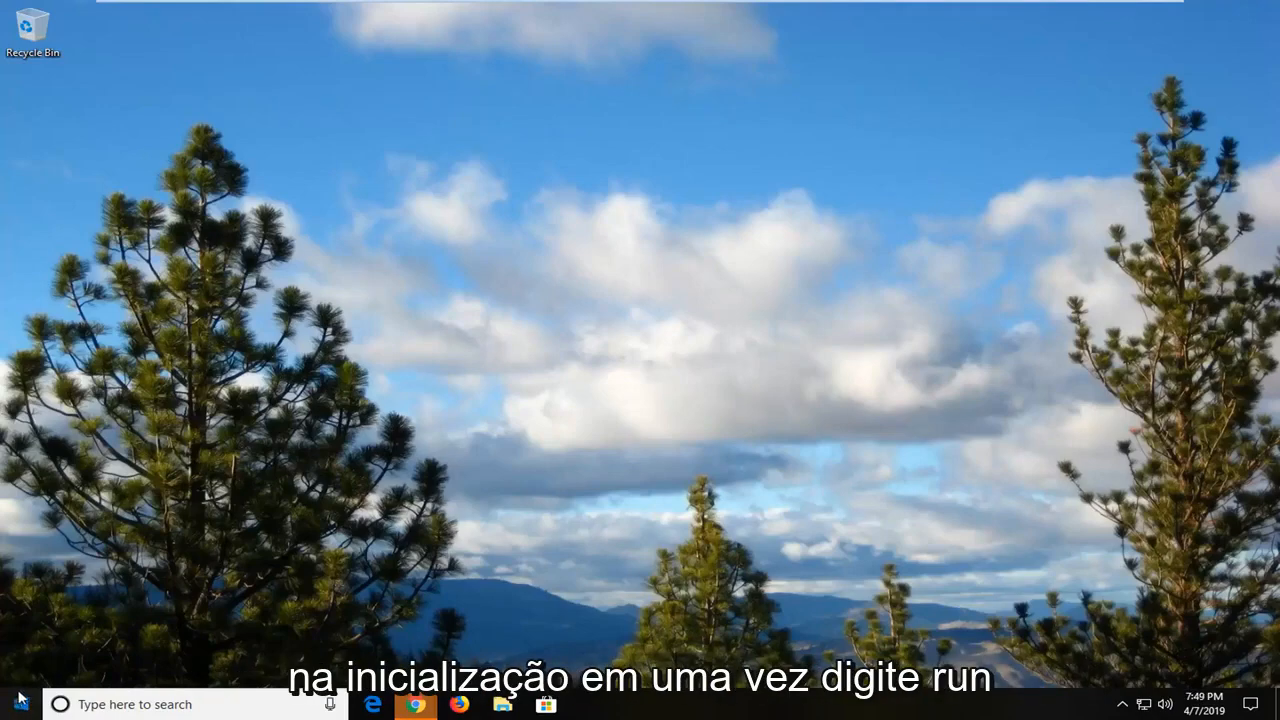
Step: Search the Start menu for 'run' and launch the Run desktop app
click(18, 704)
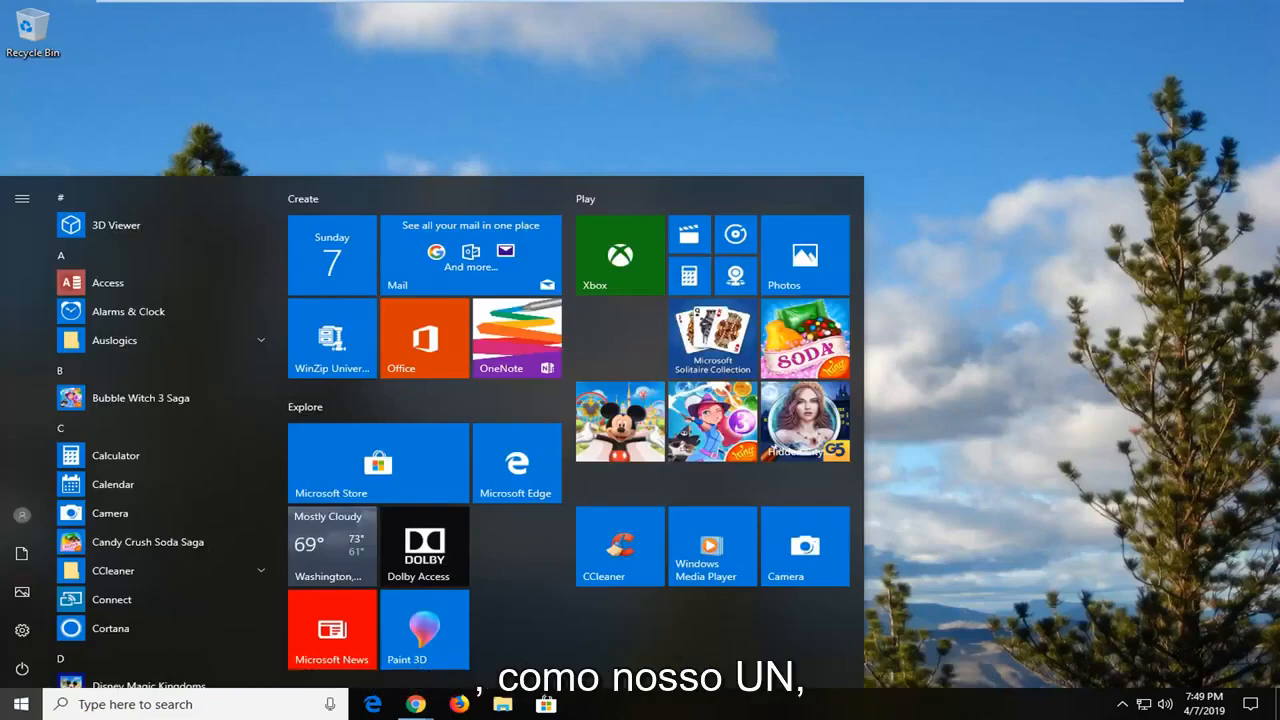
text(r)
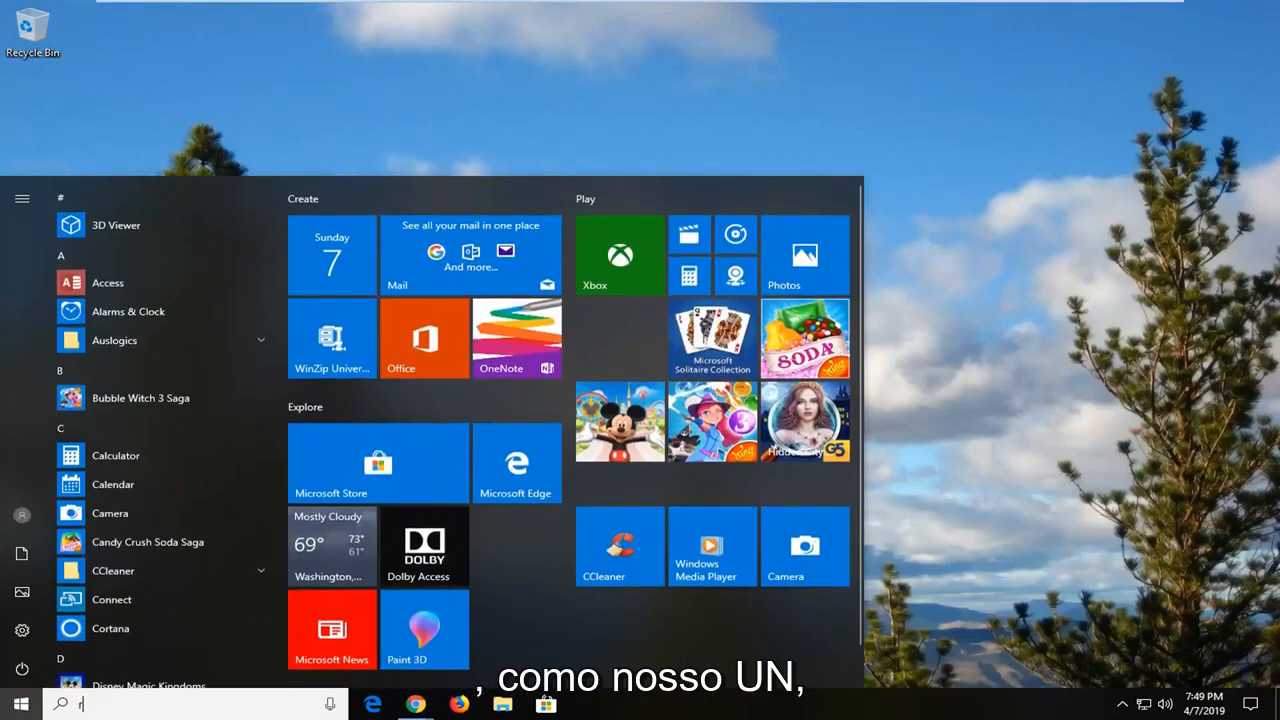
text(un)
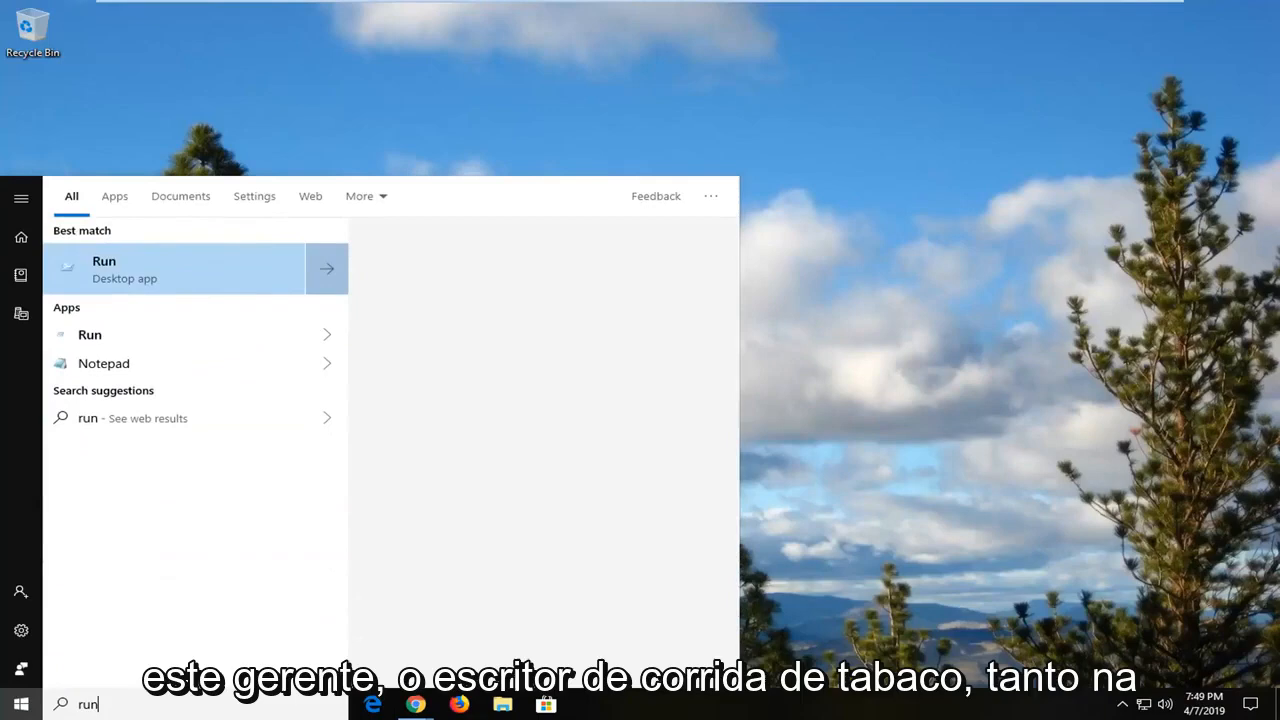
mouse_move(113, 279)
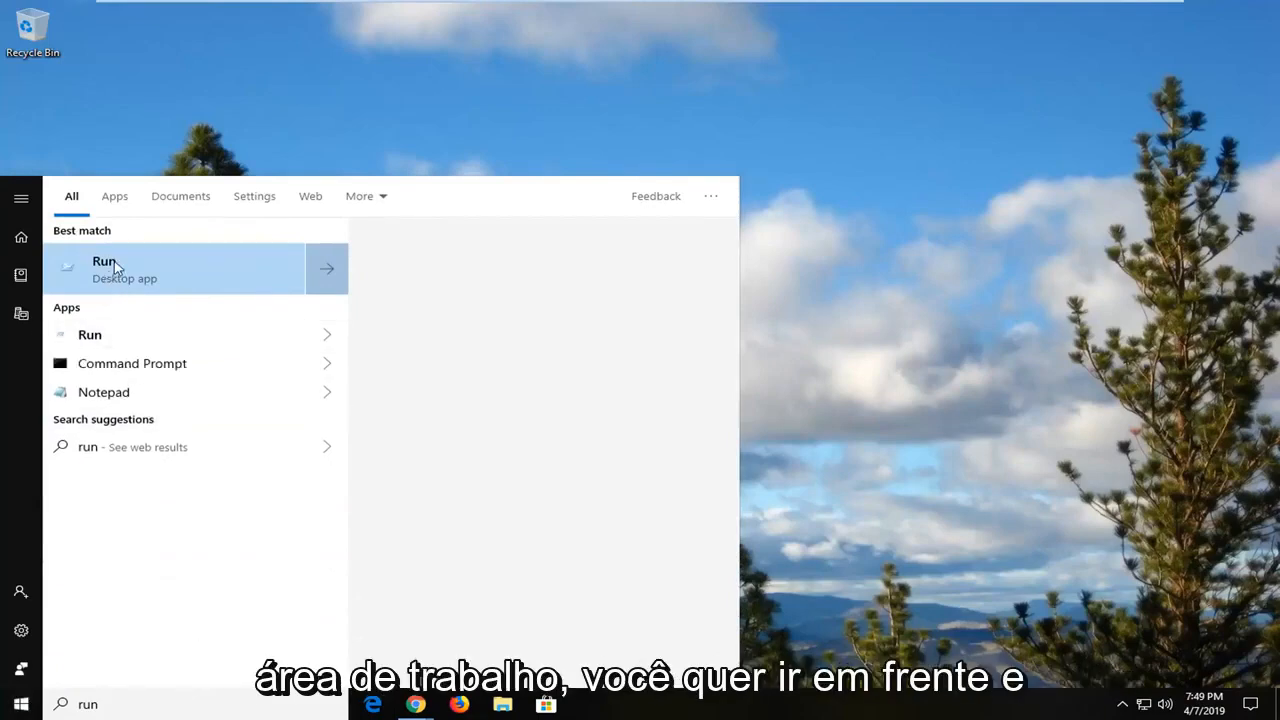
click(104, 268)
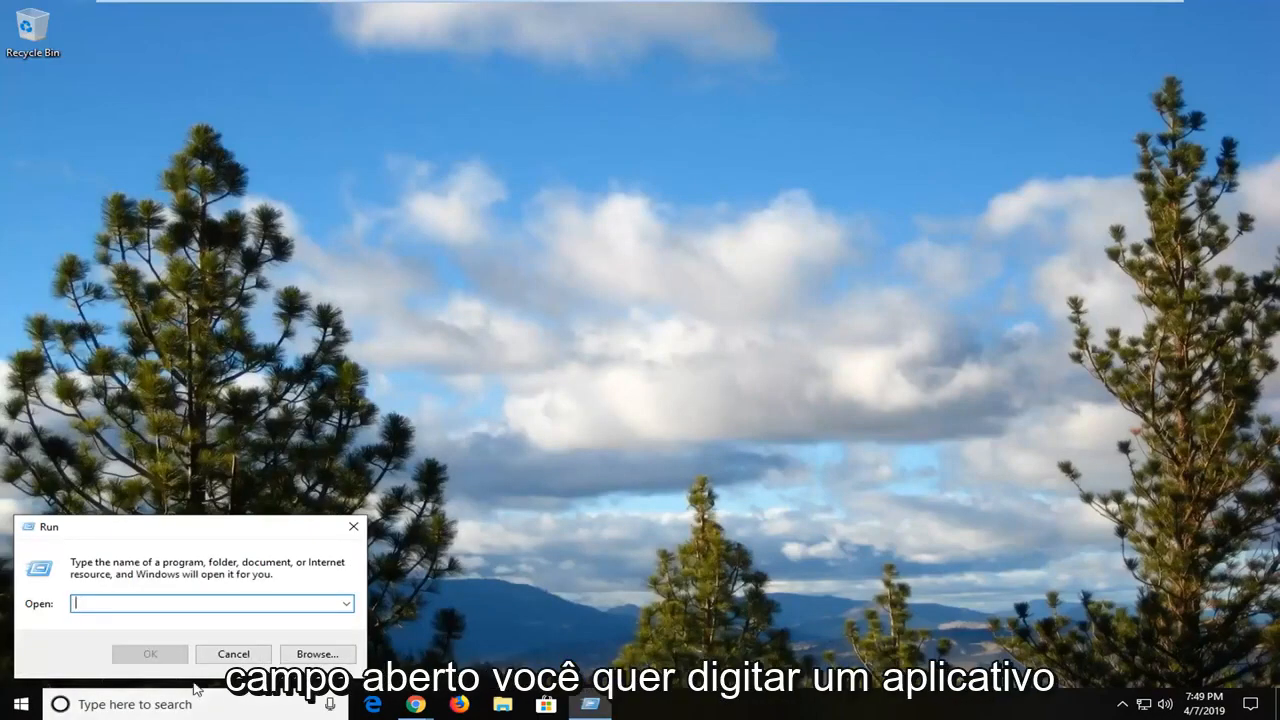
Step: Run appwiz.cpl to view Programs and Features, then close that window
text(appwiz.)
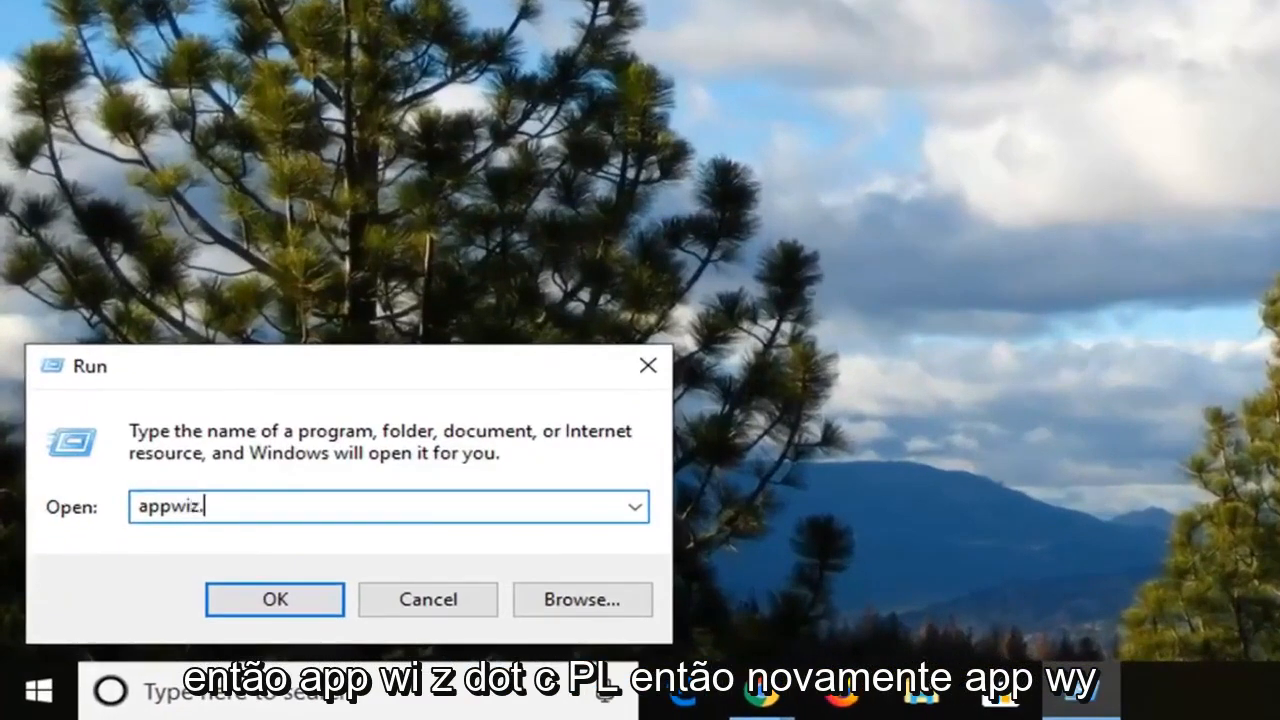
text(cpl)
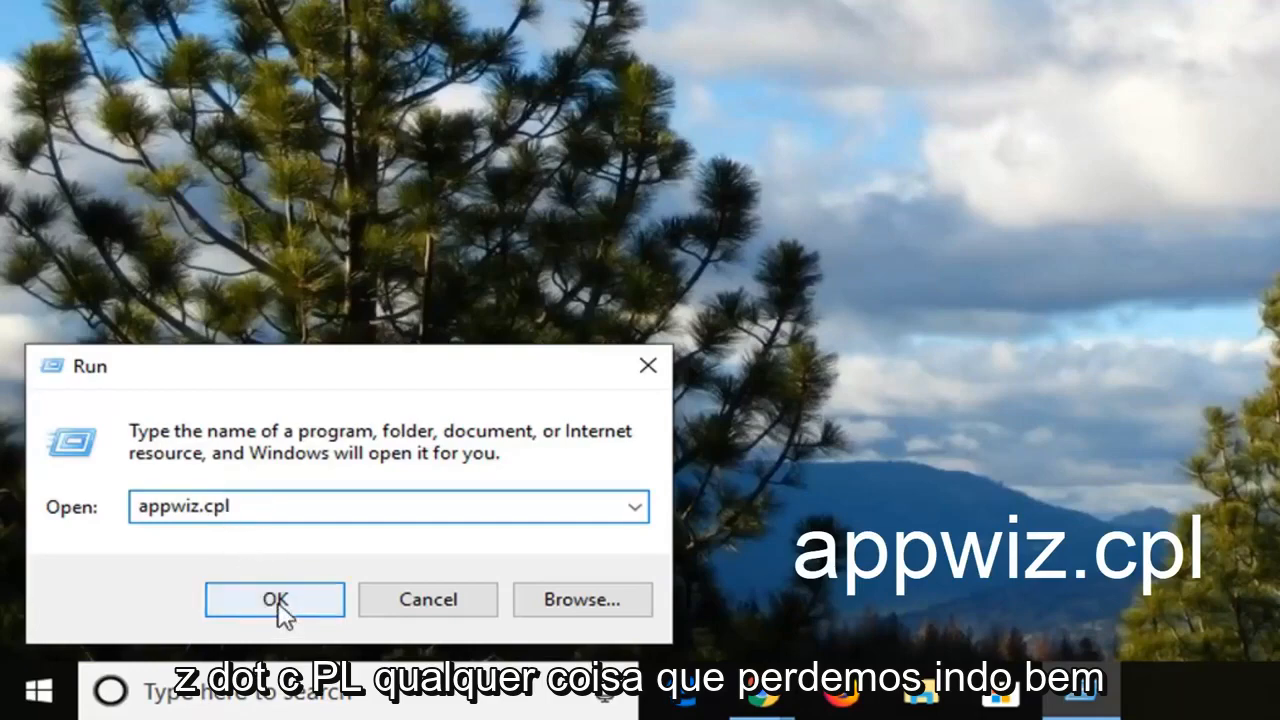
click(274, 599)
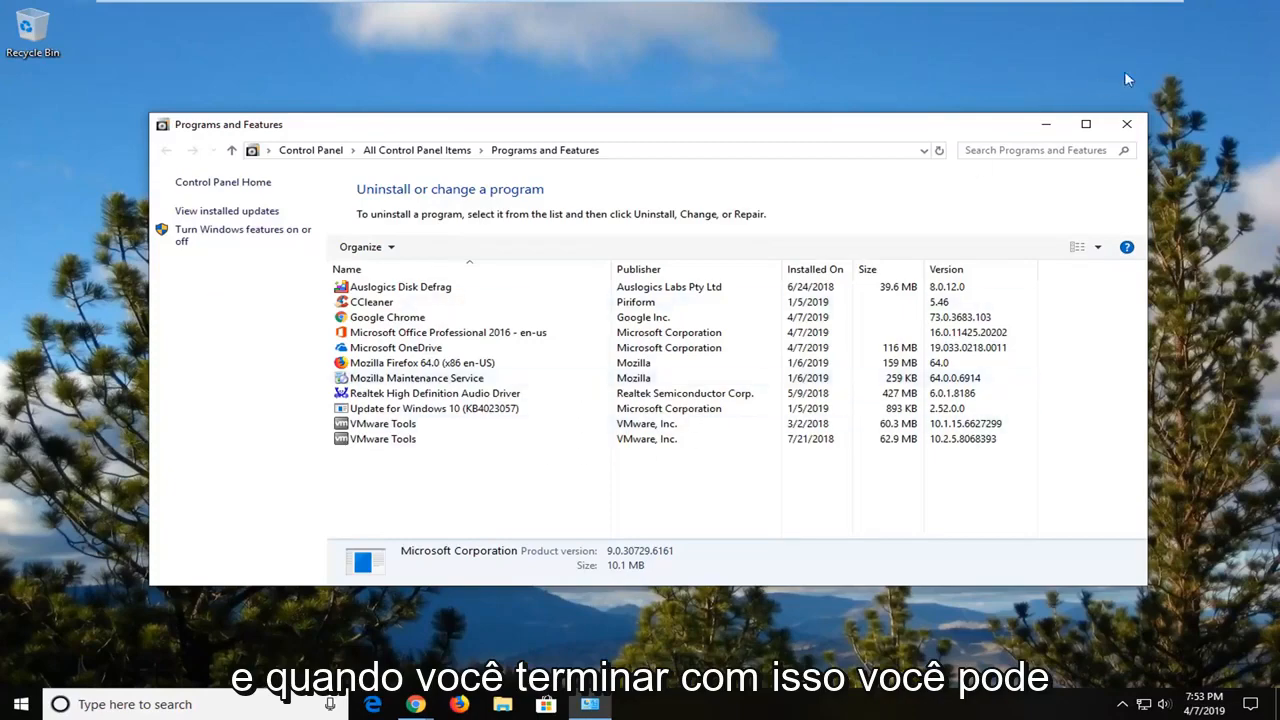
click(1126, 123)
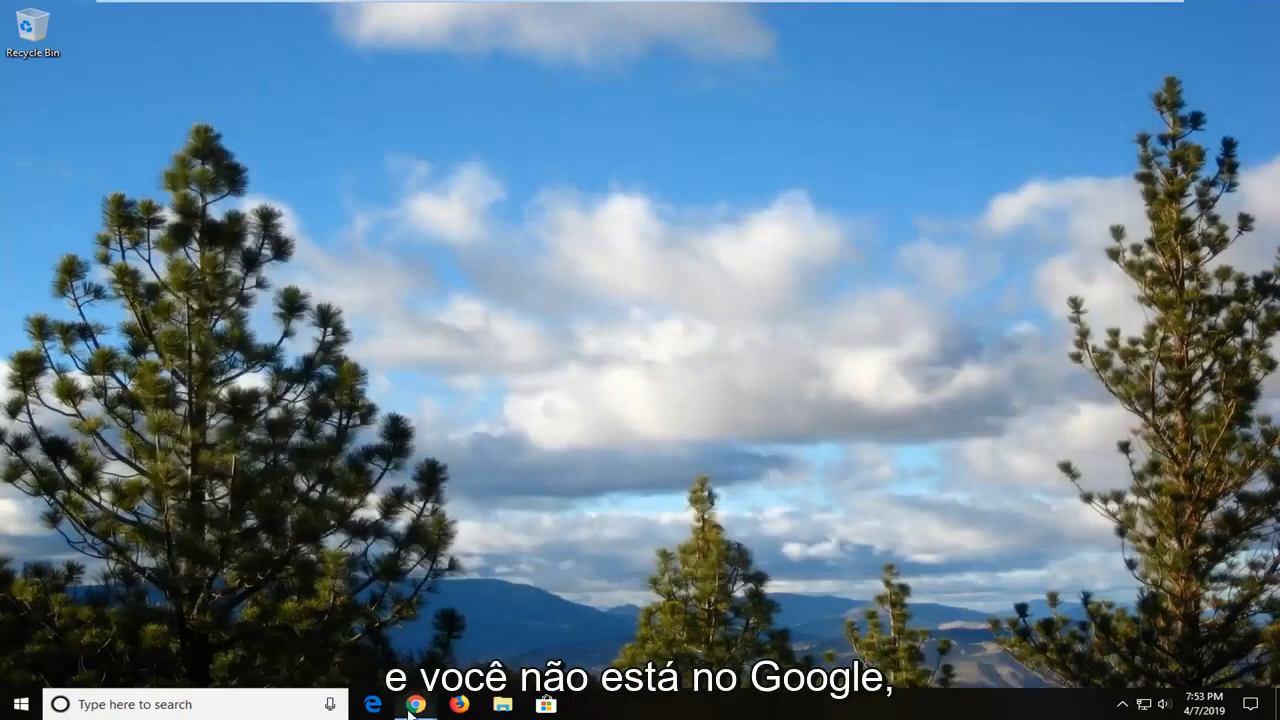
Step: Open Chrome, go to google.com and search for 'microsoft visual c++ 2015'
click(414, 704)
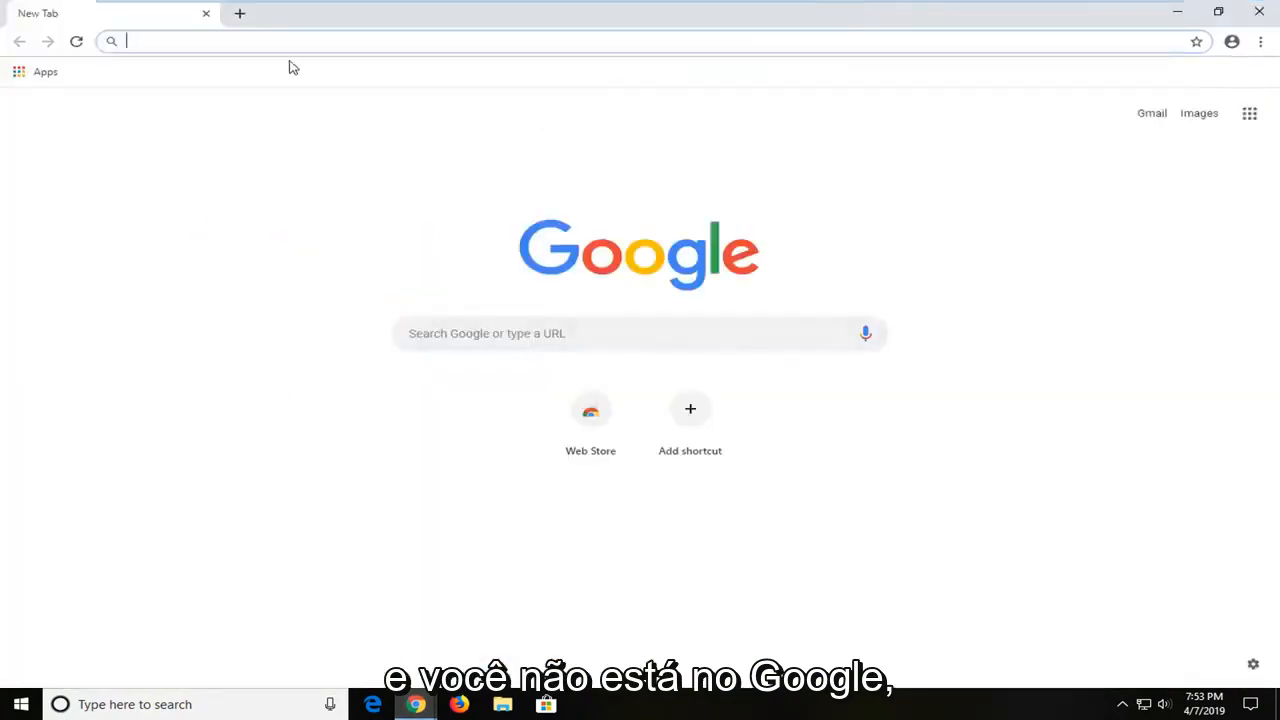
text(google.com)
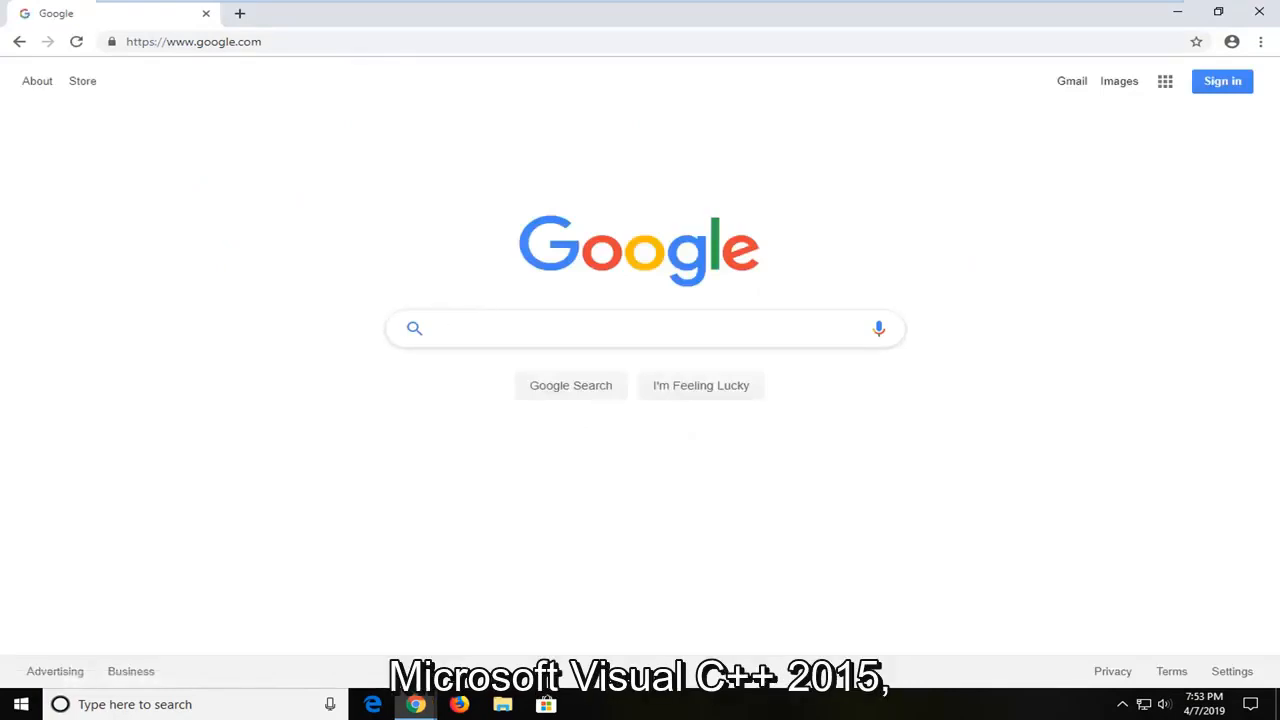
click(640, 328)
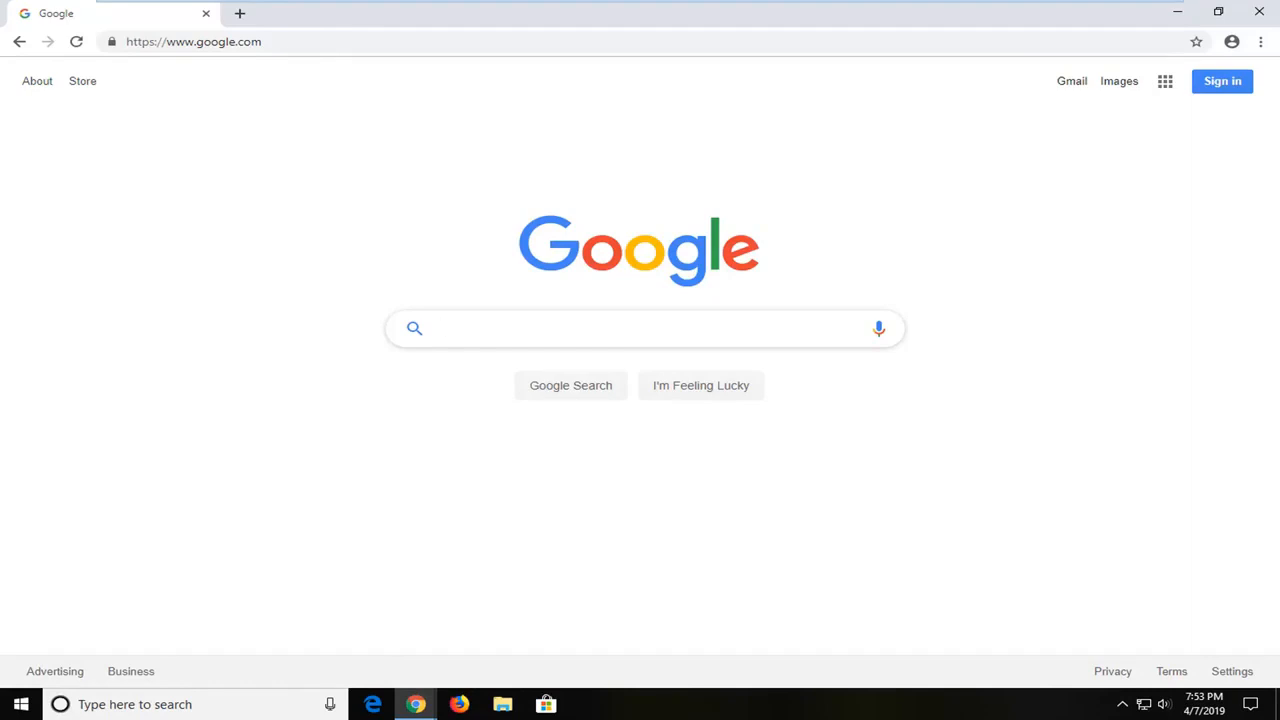
text(ml)
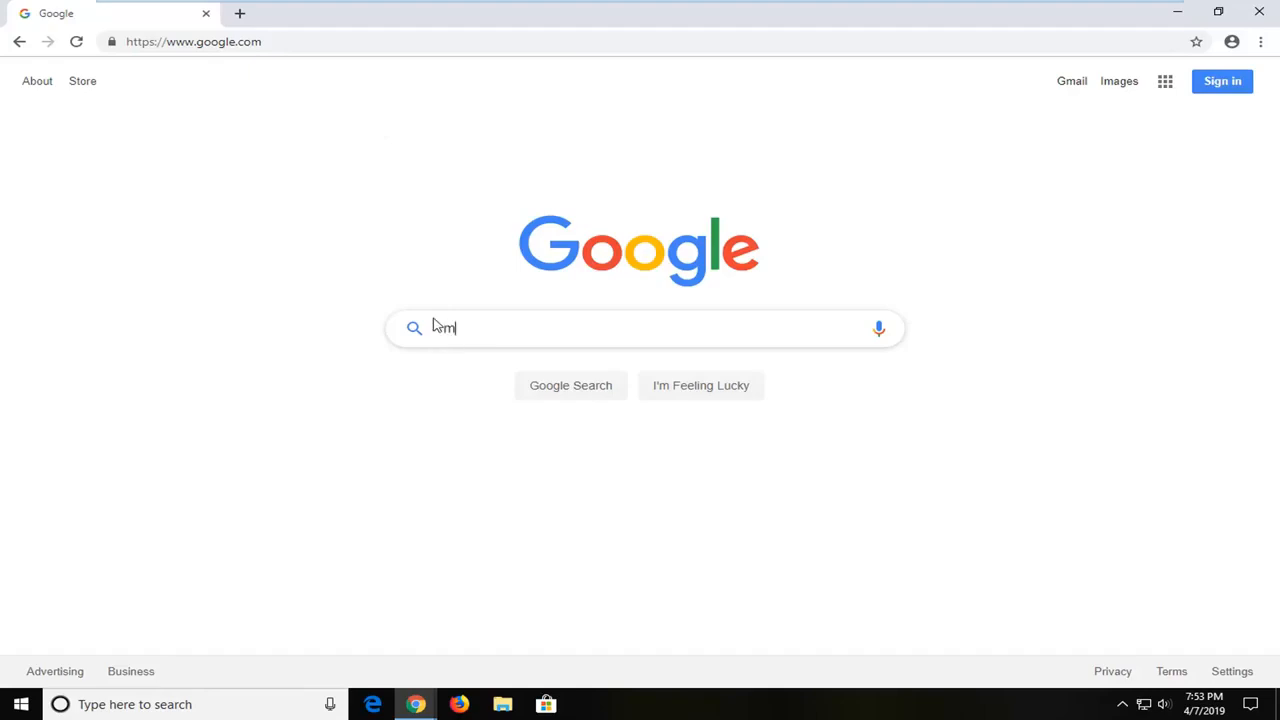
text(microsoft visia)
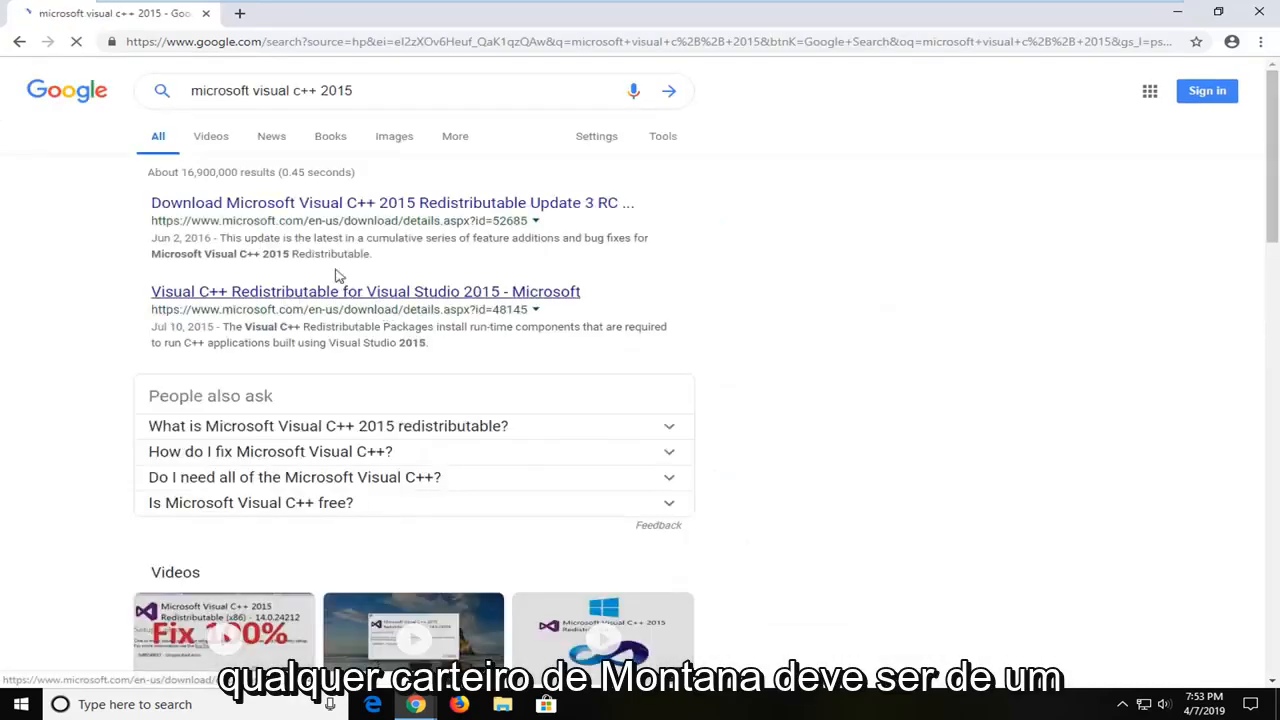
Step: Open the Visual C++ 2015 Redistributable Update 3 RC result and click its Download button
click(390, 202)
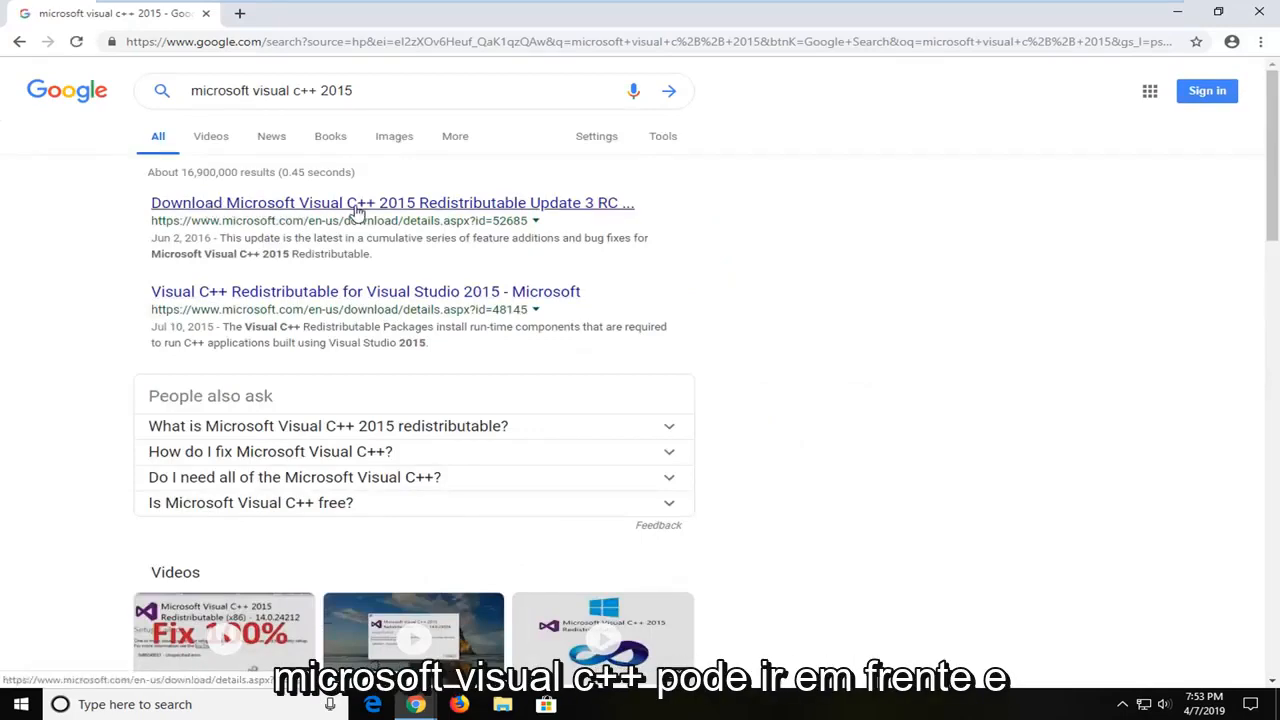
click(391, 202)
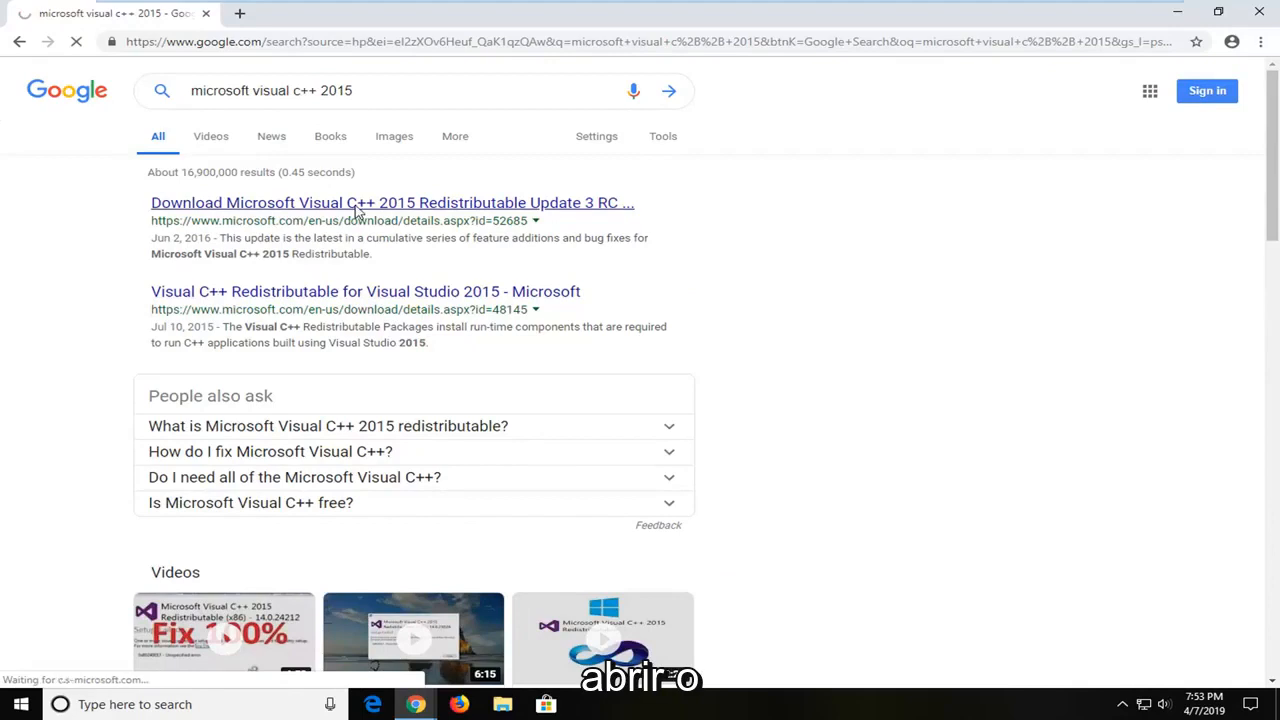
click(391, 202)
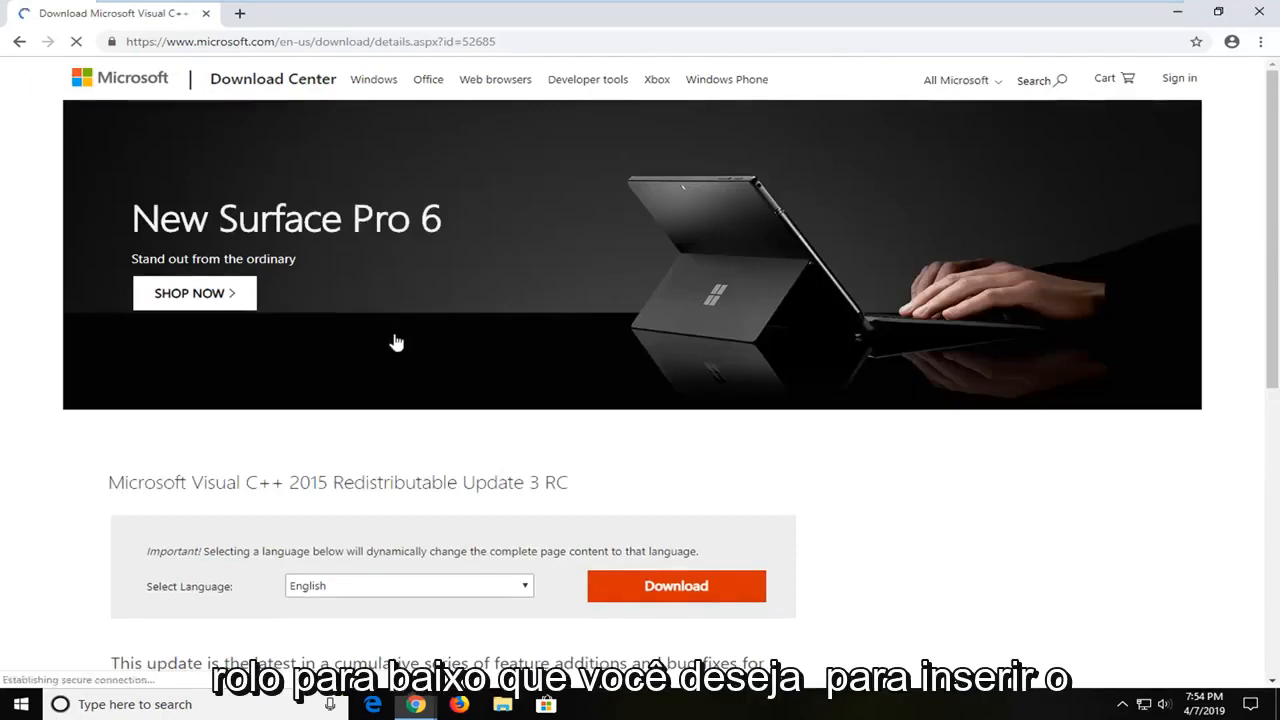
scroll(down, 3)
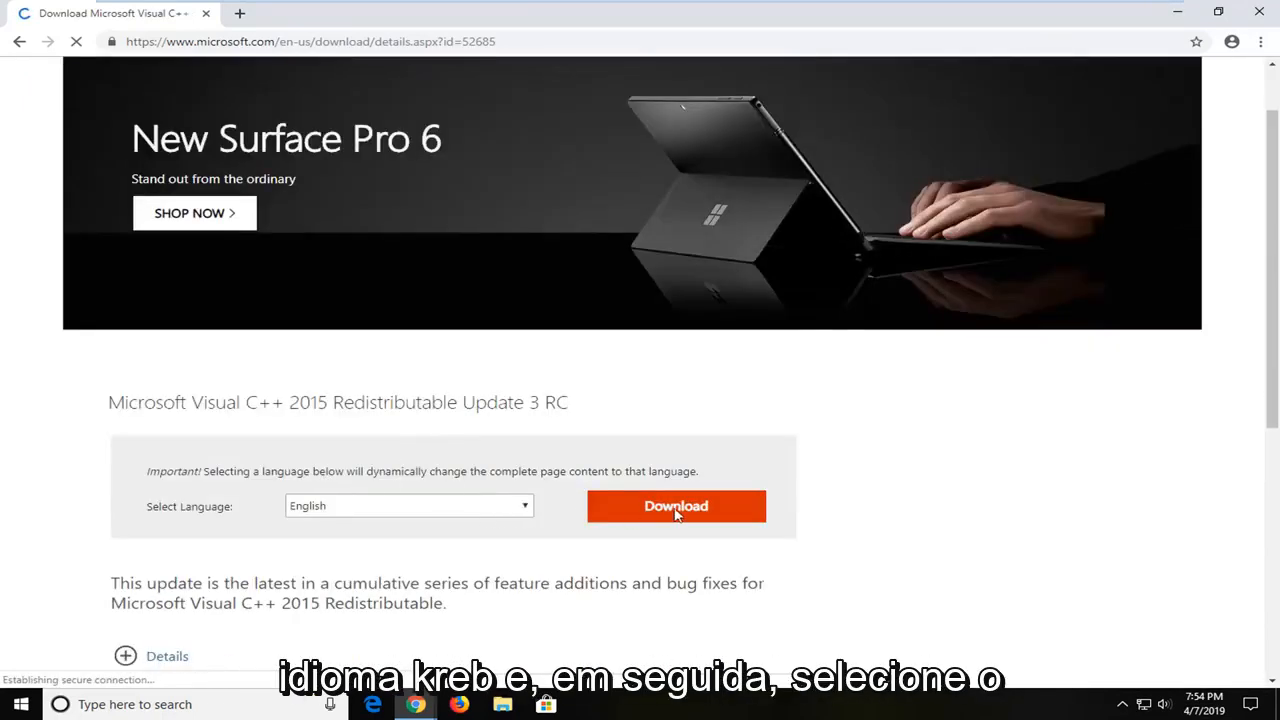
scroll(down, 3)
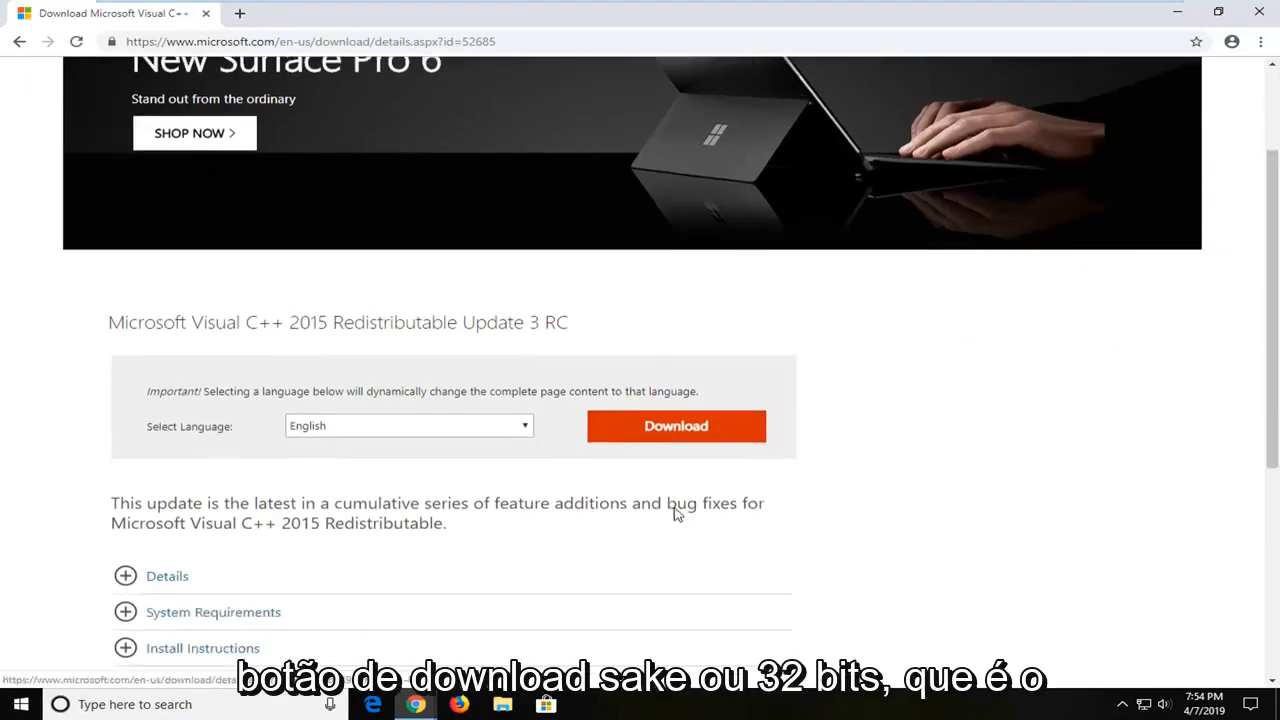
click(675, 425)
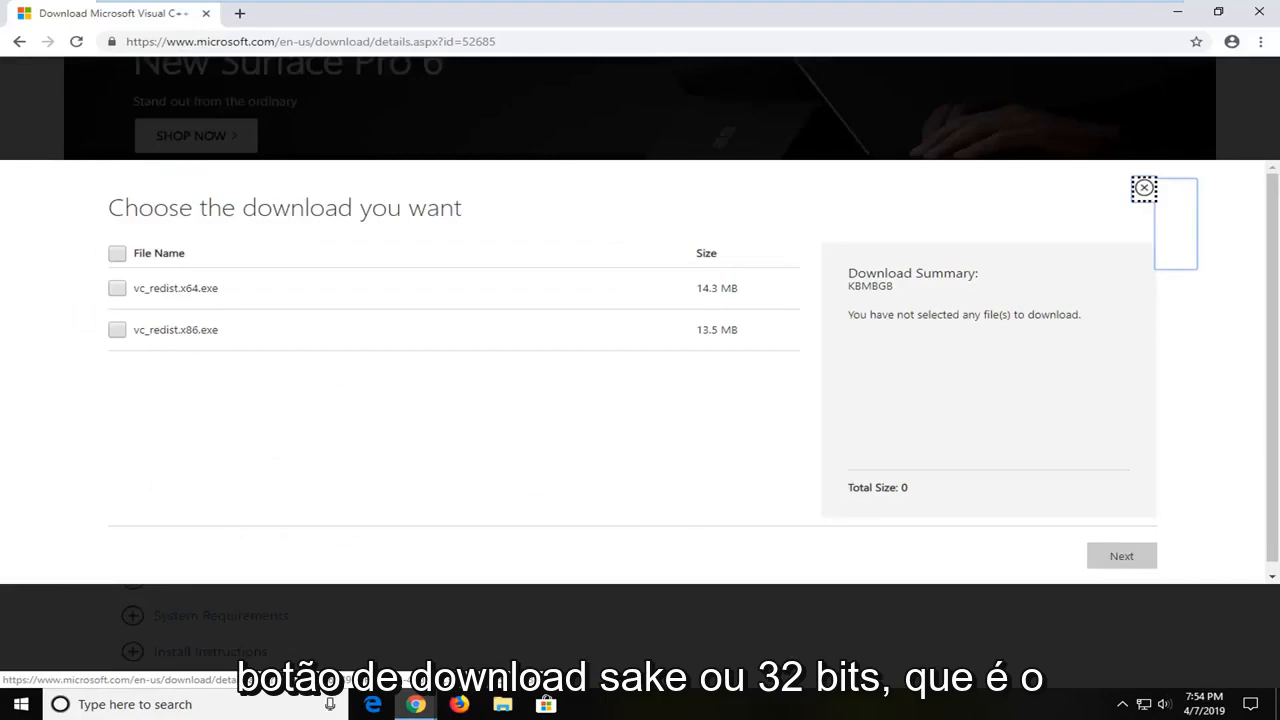
mouse_move(183, 307)
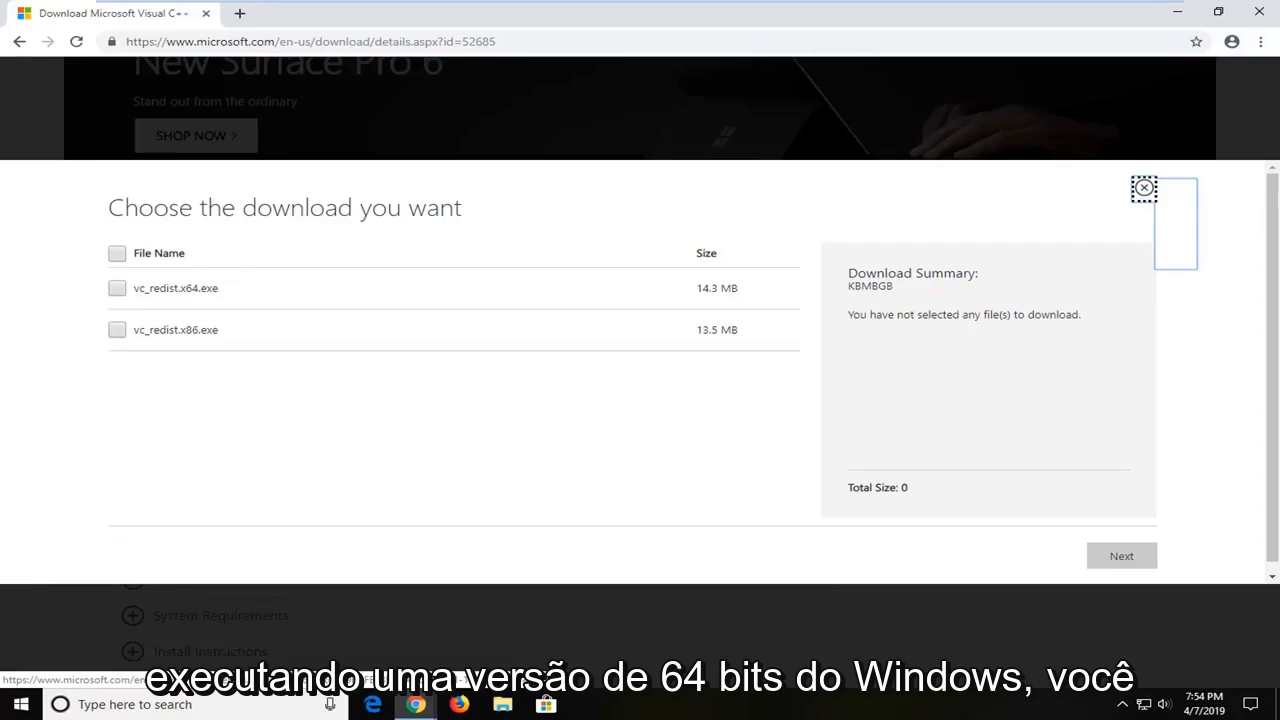
Step: Select vc_redist.x86.exe, download it, and open the downloaded installer
double_click(197, 288)
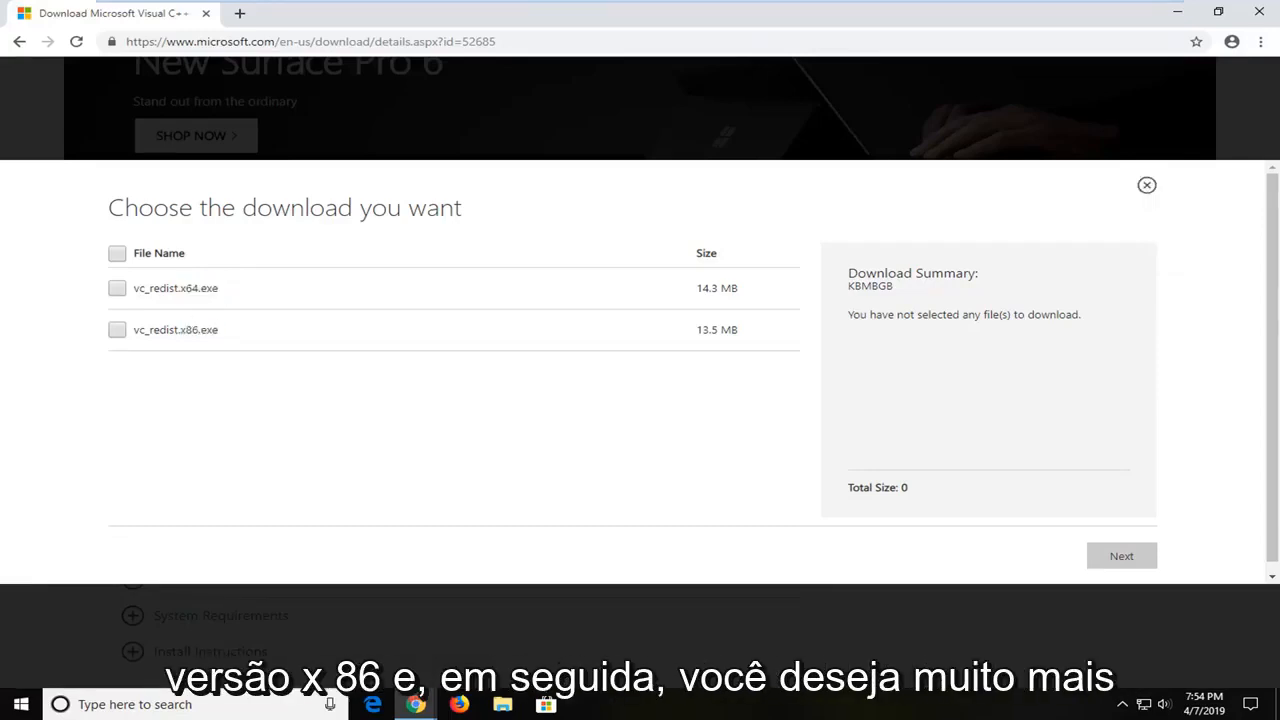
click(117, 329)
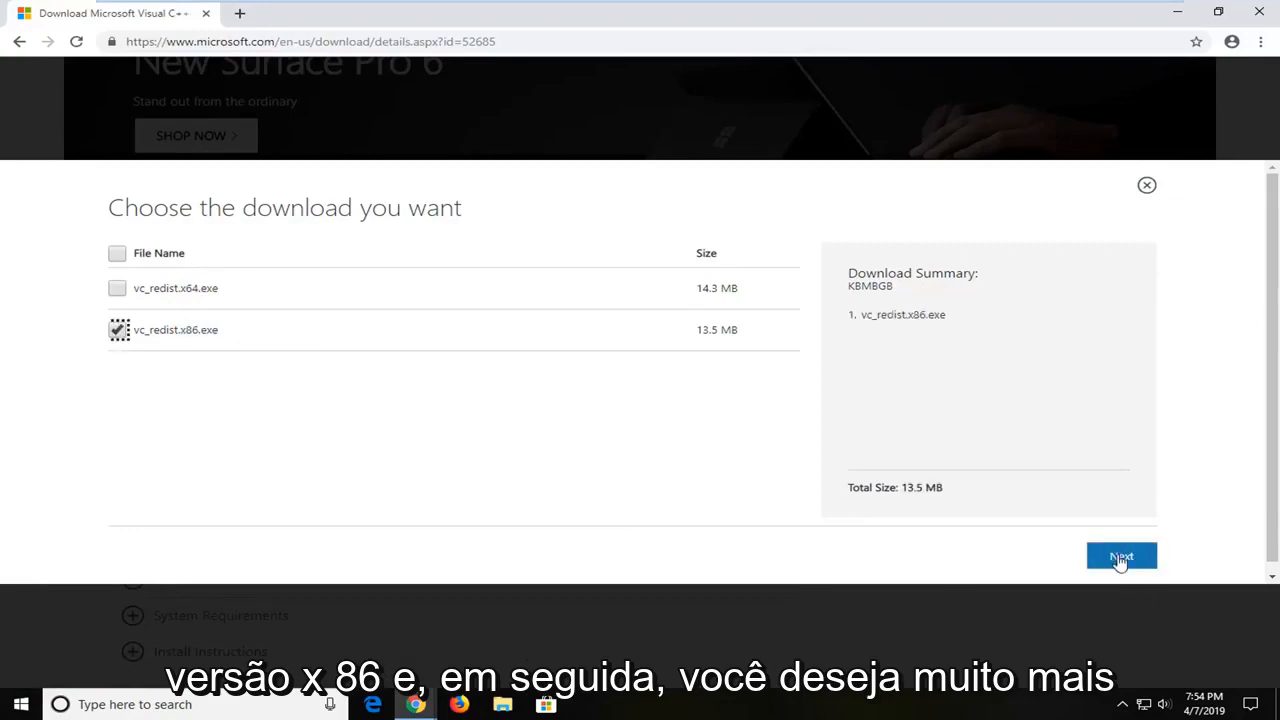
click(1120, 557)
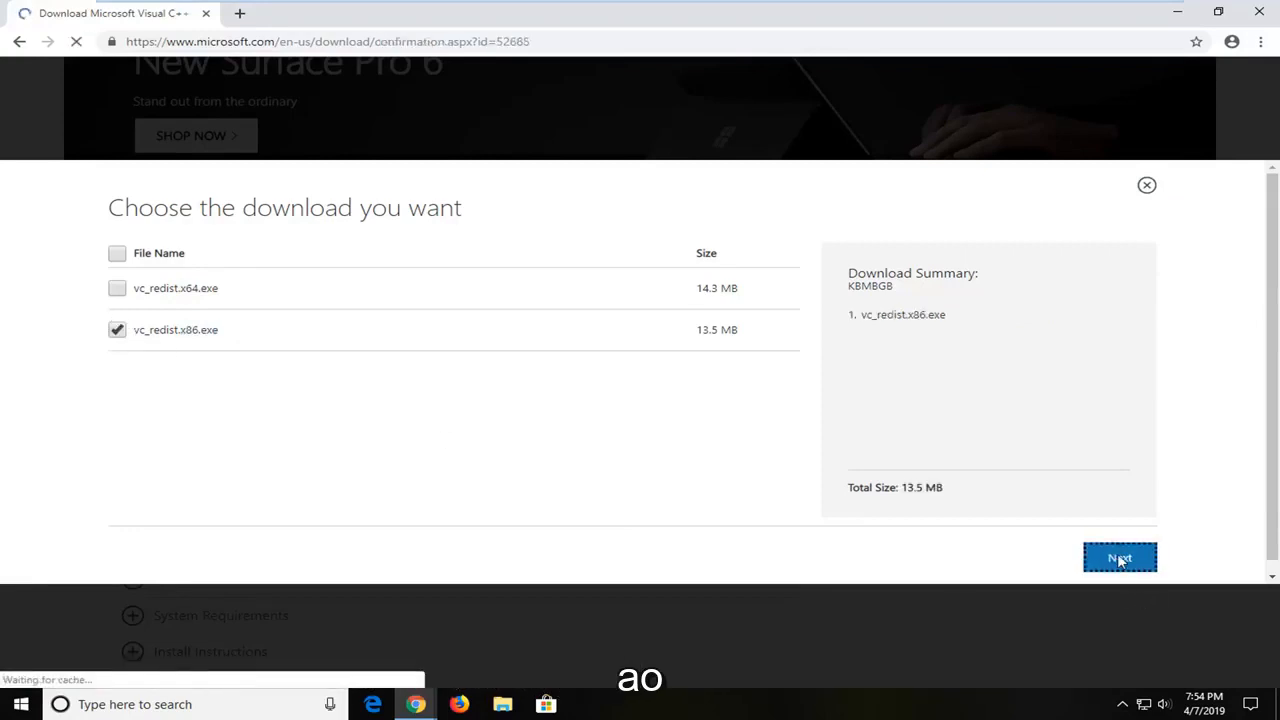
click(1119, 558)
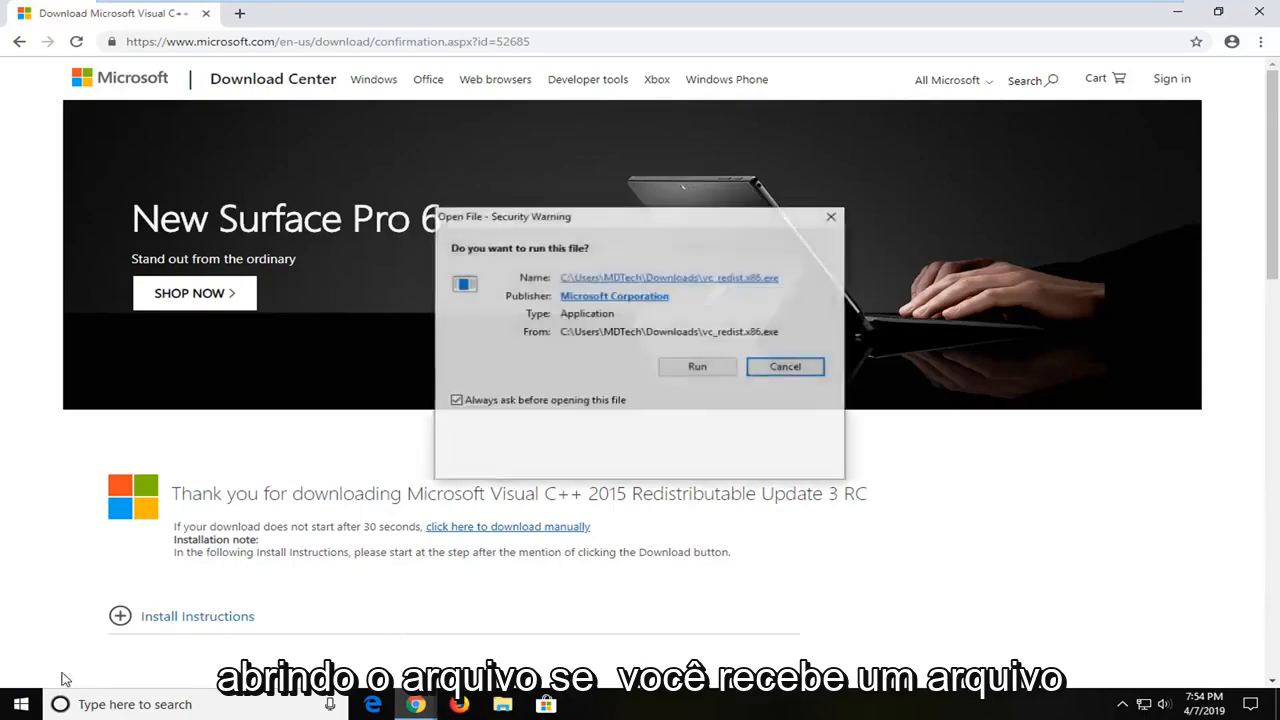
Step: Run the installer, accept the license terms, and start the installation
click(785, 366)
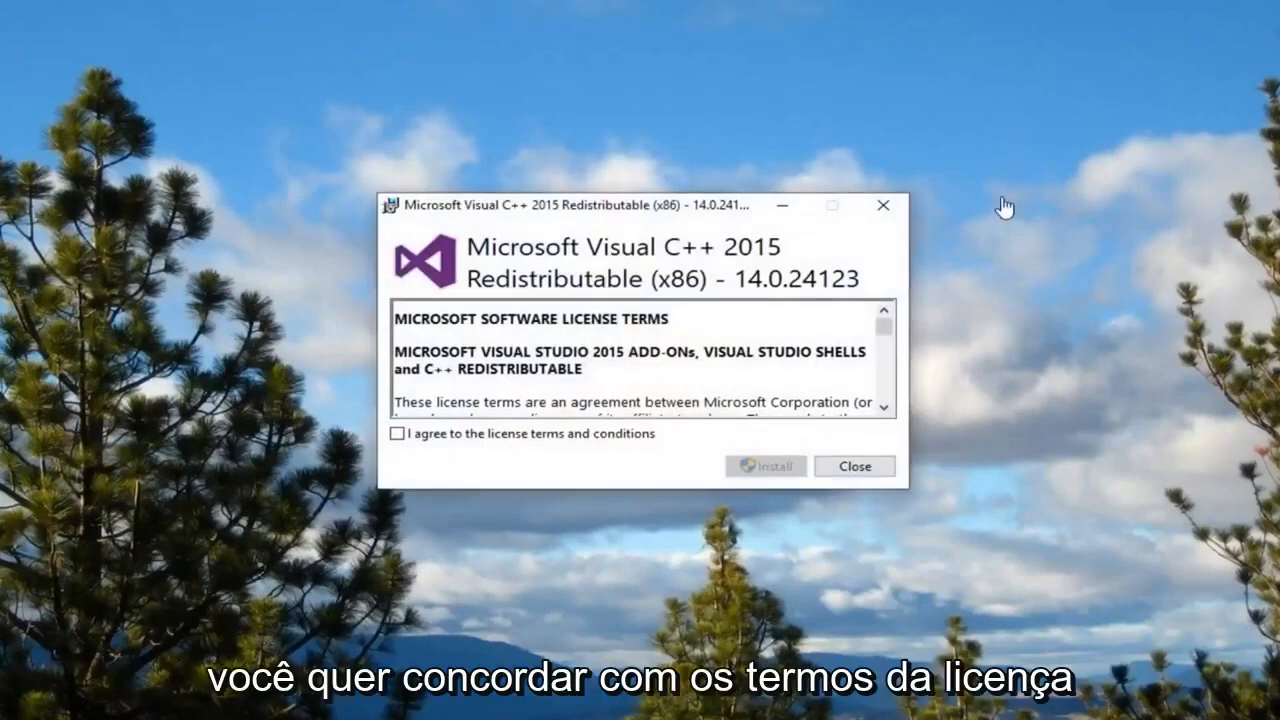
click(396, 433)
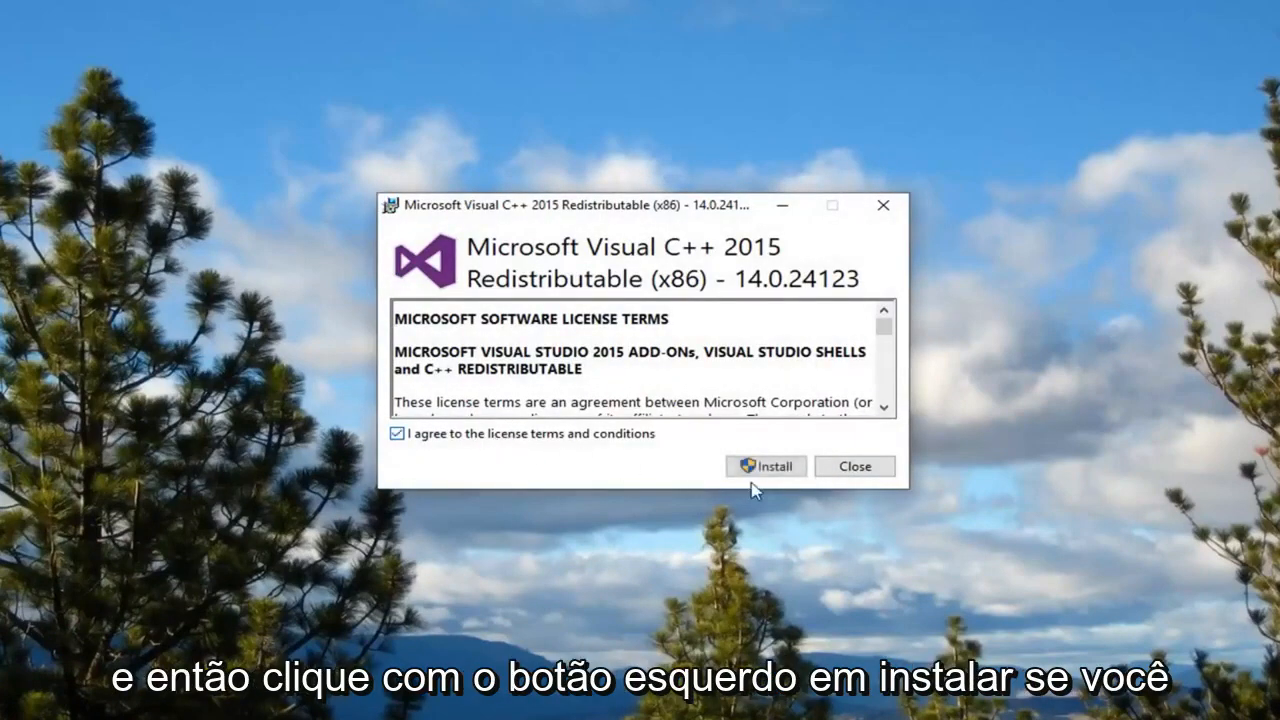
click(765, 466)
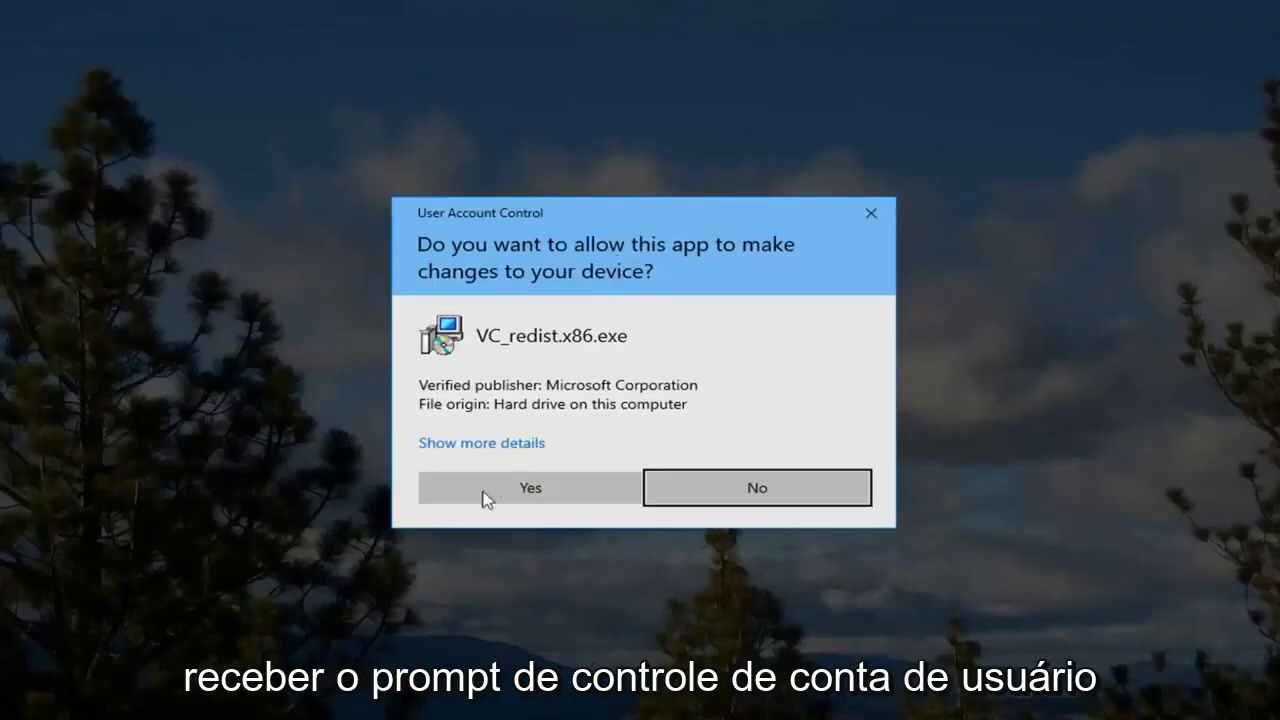
Step: Allow the installer in User Account Control, then close Setup Successful
click(529, 488)
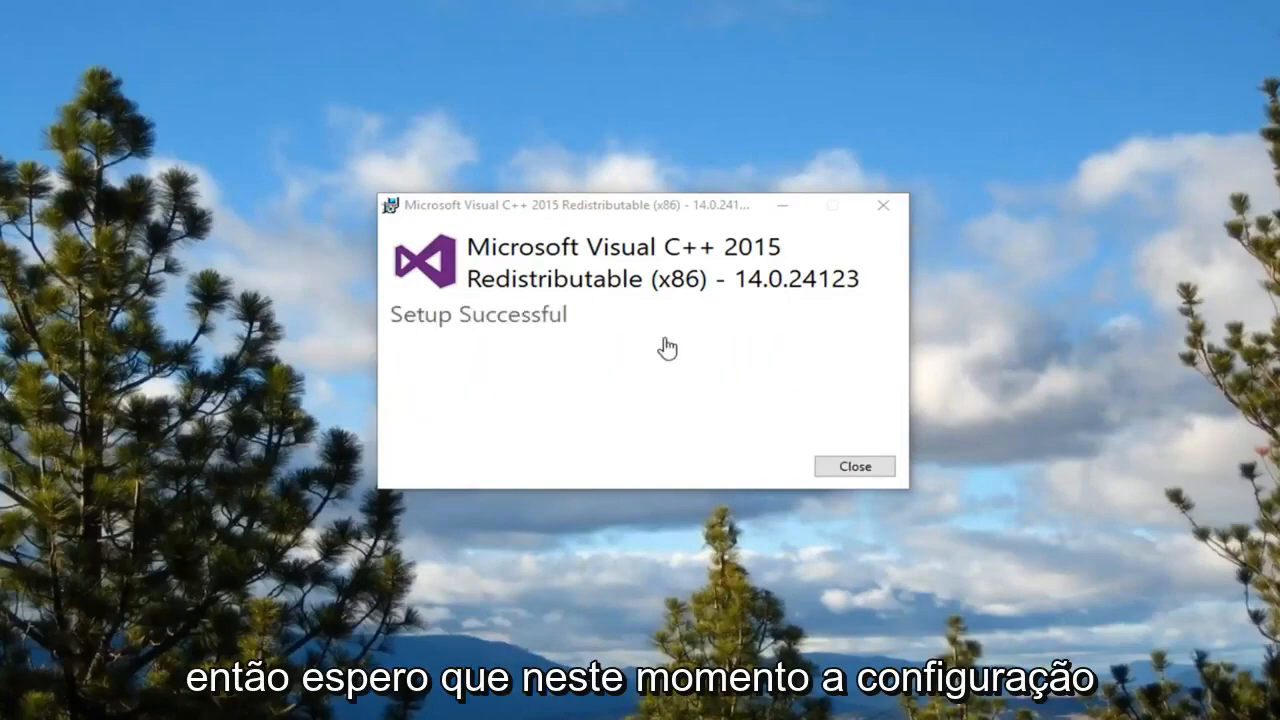
click(854, 466)
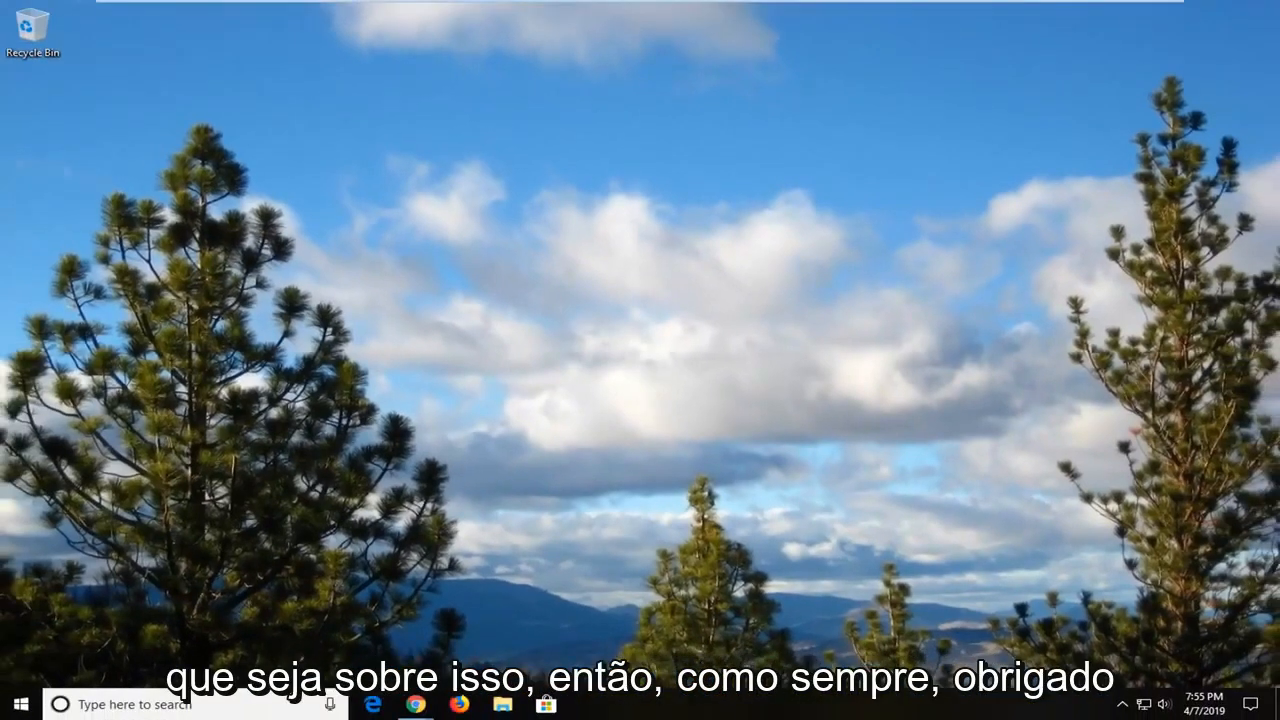